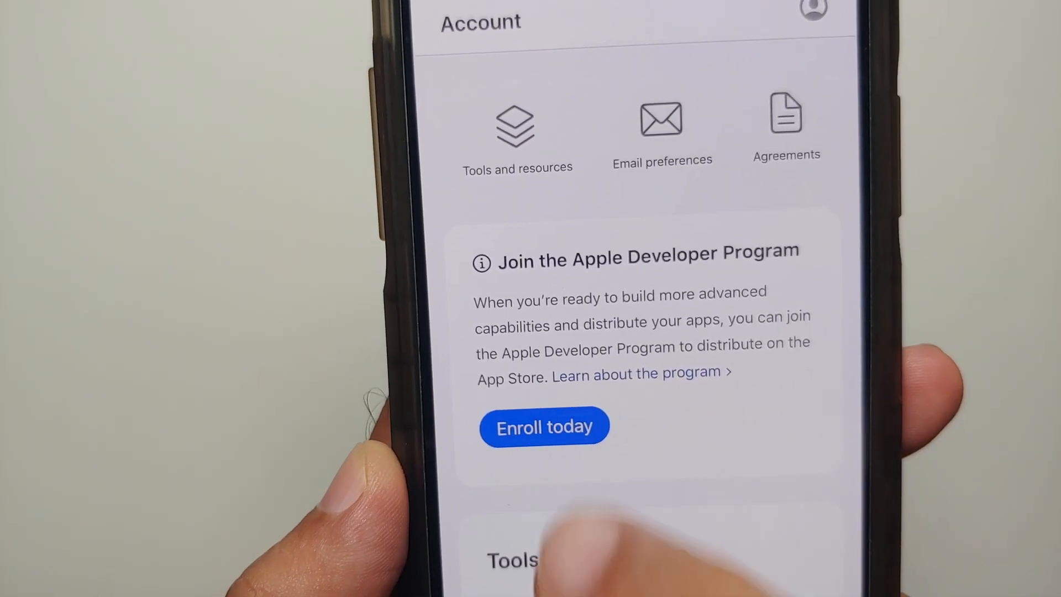
Step: Leave the Apple Developer account page and return to the iPhone home screen
{"action": "scroll", "scroll_direction": "up", "scroll_amount": 3}
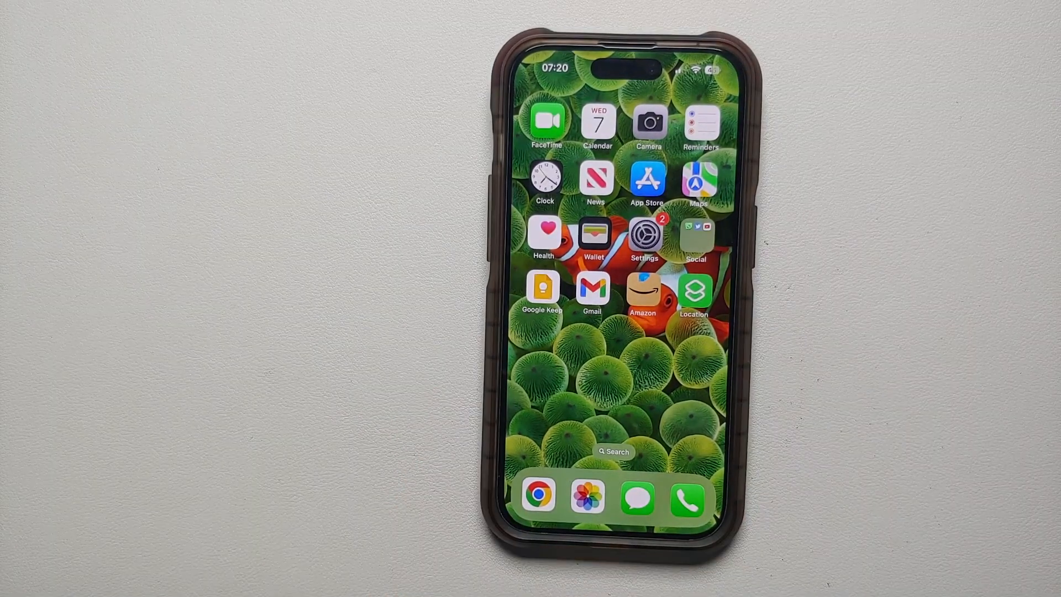
Step: Go from the home screen into Settings and its General section
{"action": "left_click", "coordinate": [647, 233]}
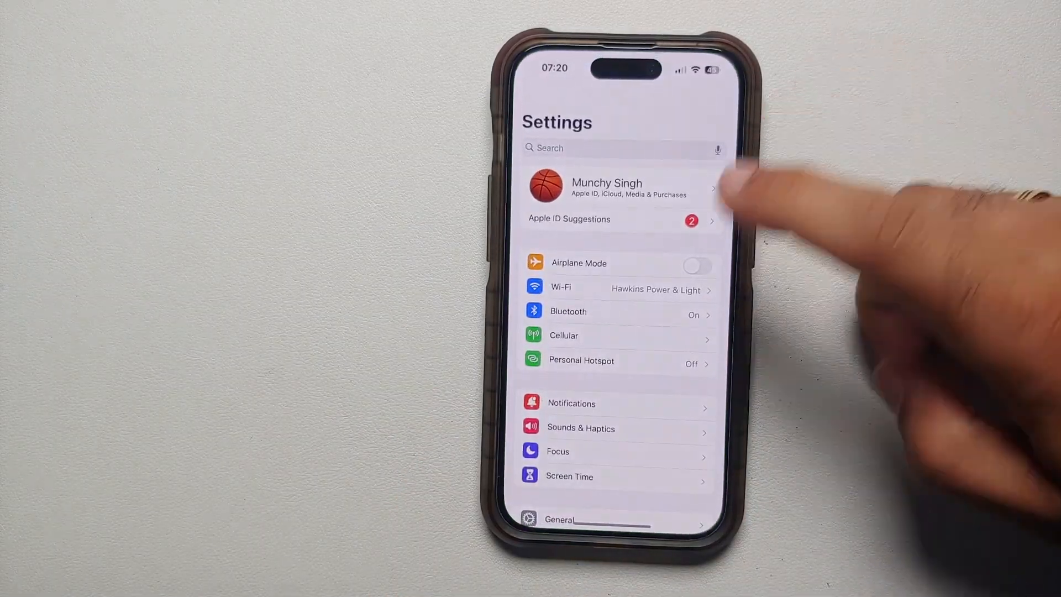
{"action": "left_click", "coordinate": [559, 519]}
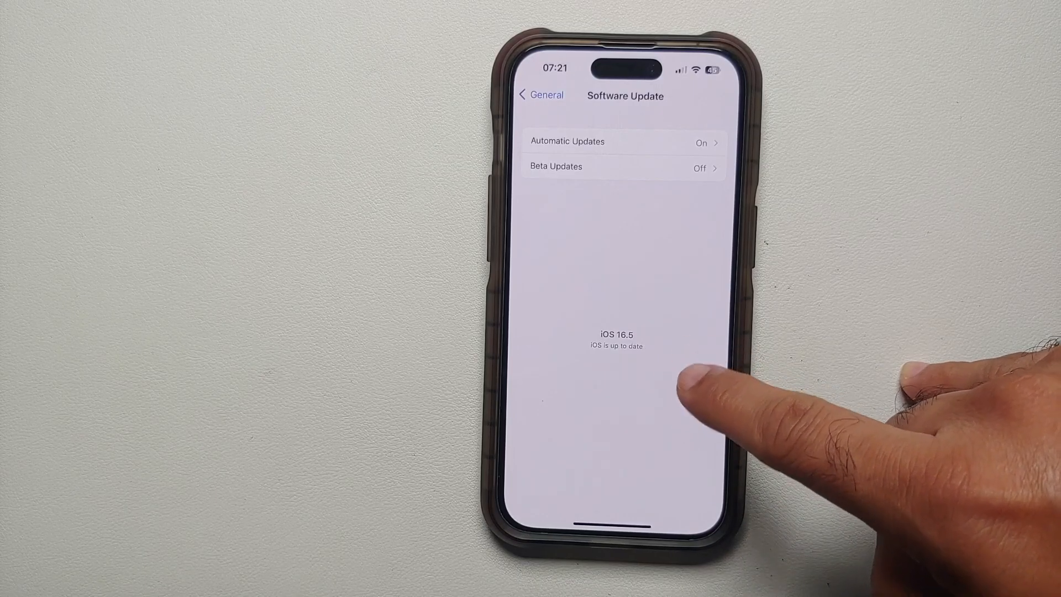
{"action": "mouse_move", "coordinate": [711, 379]}
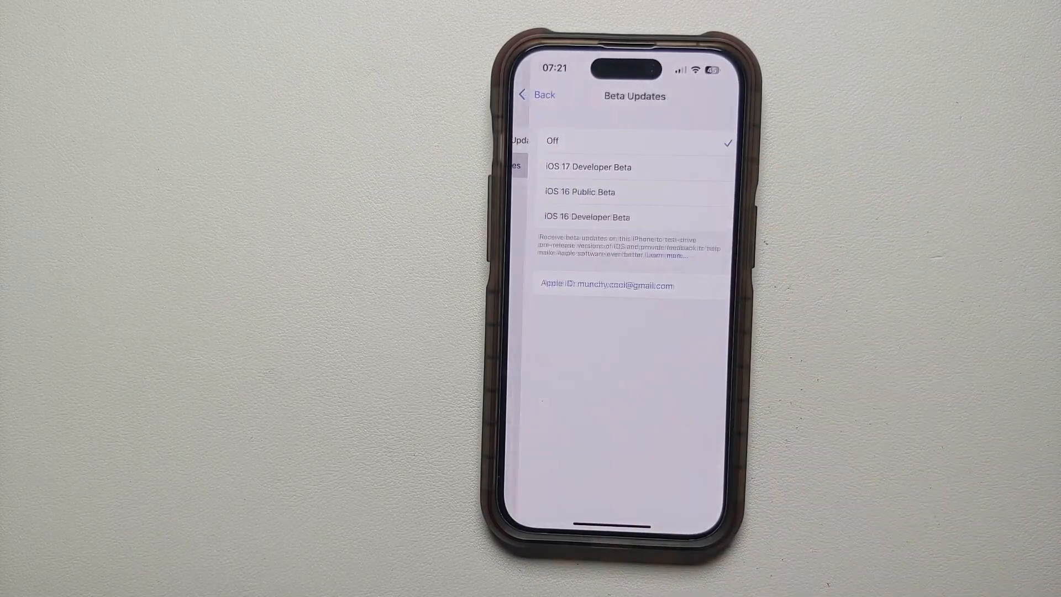
{"action": "mouse_move", "coordinate": [812, 203]}
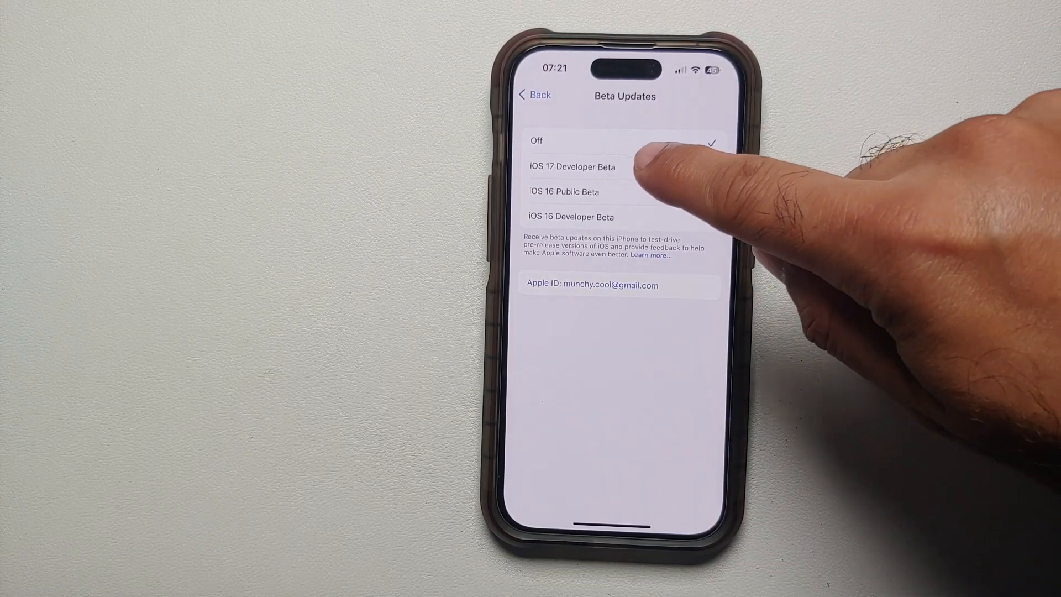
Step: Select iOS 17 Developer Beta, then back out through Software Update to General
{"action": "left_click", "coordinate": [572, 166]}
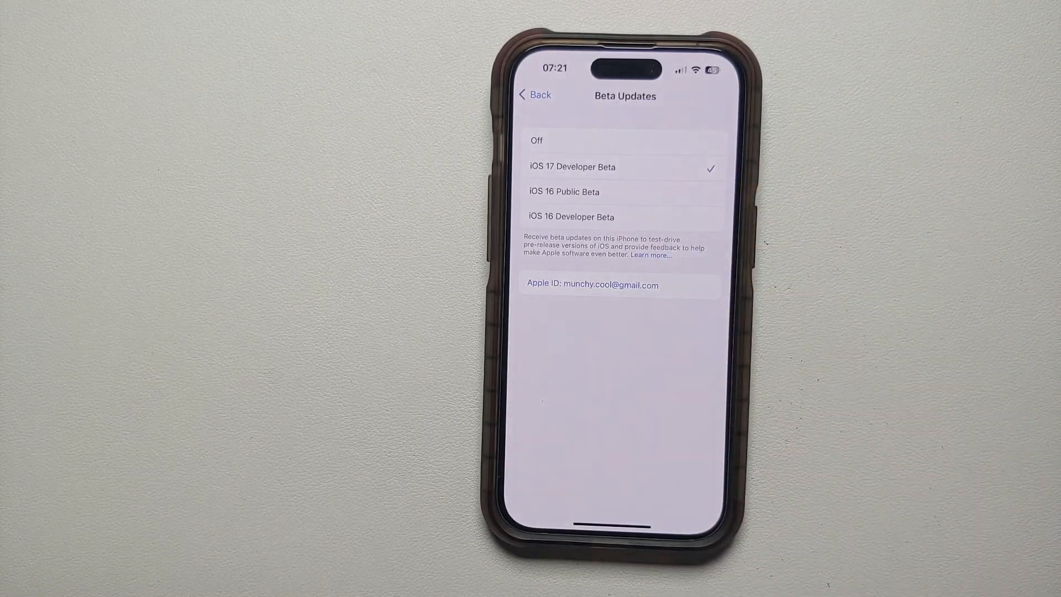
{"action": "left_click", "coordinate": [534, 94]}
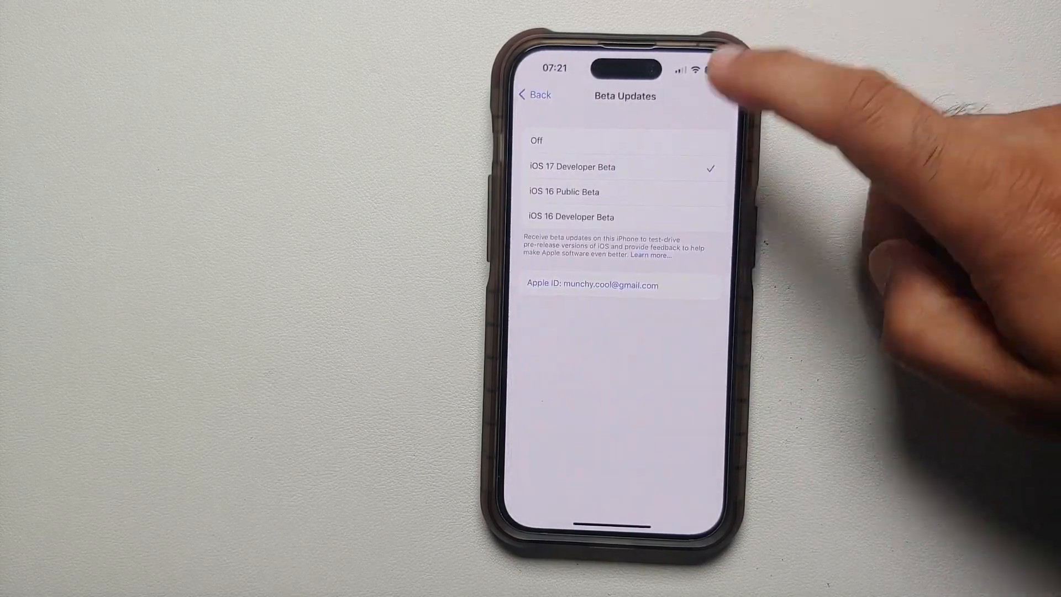
{"action": "left_click", "coordinate": [533, 94]}
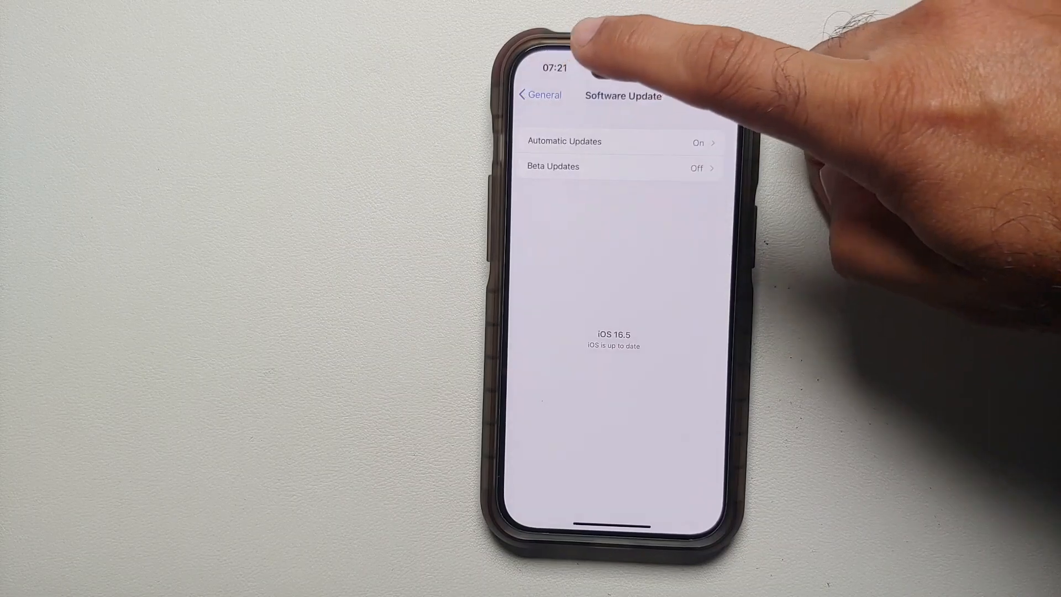
{"action": "left_click", "coordinate": [539, 95]}
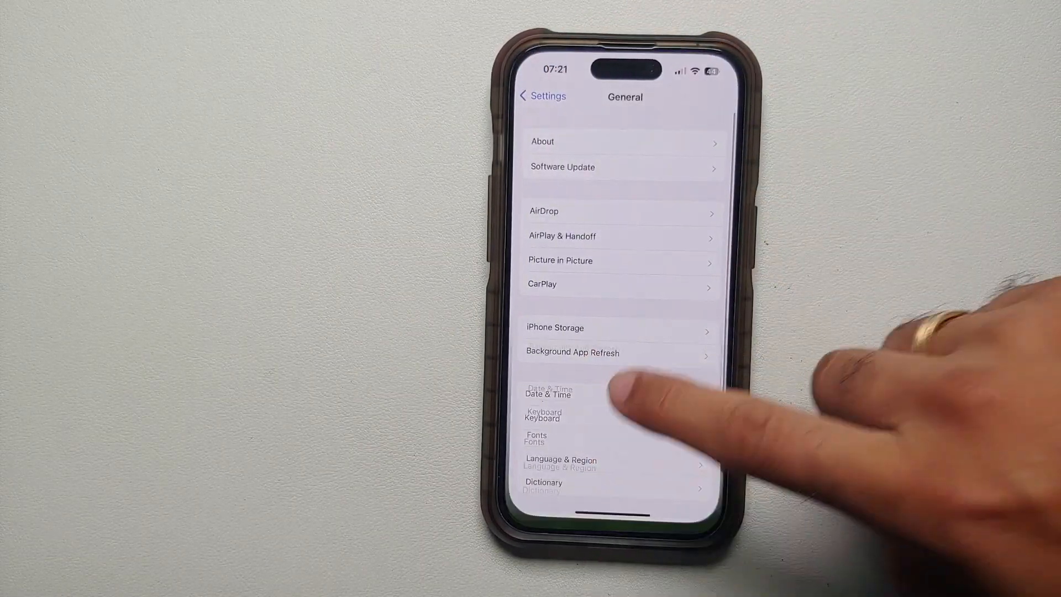